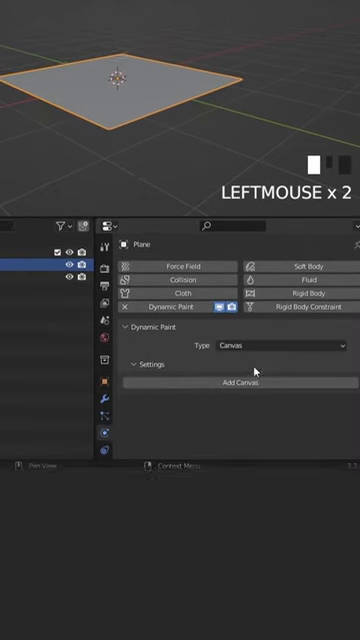
Step: Enable Dynamic Paint on the lower Plane, keeping type Canvas, and add a canvas
scroll(down, 3)
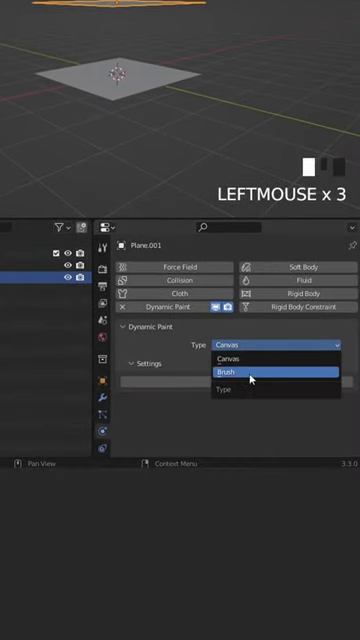
Step: Make Plane.001 a Dynamic Paint brush with particles rendered as Object, and add an Ico Sphere
scroll(down, 3)
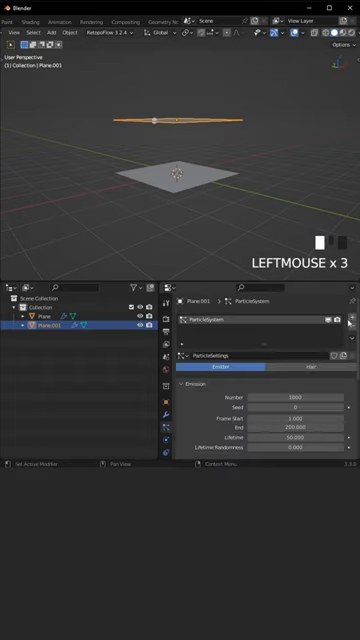
scroll(down, 3)
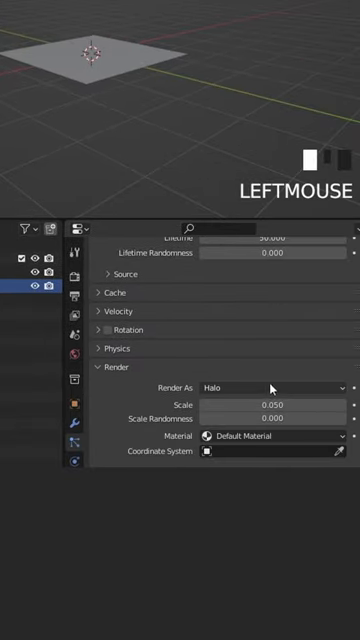
key(shift+a)
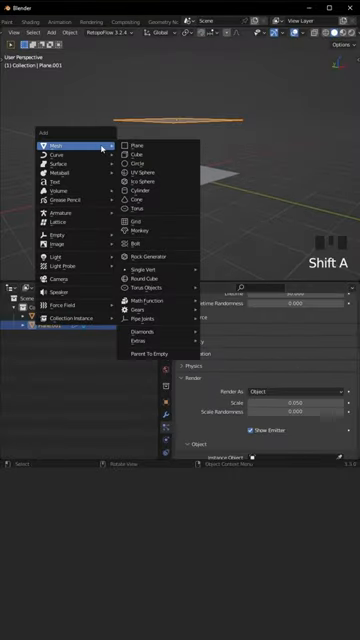
click(140, 164)
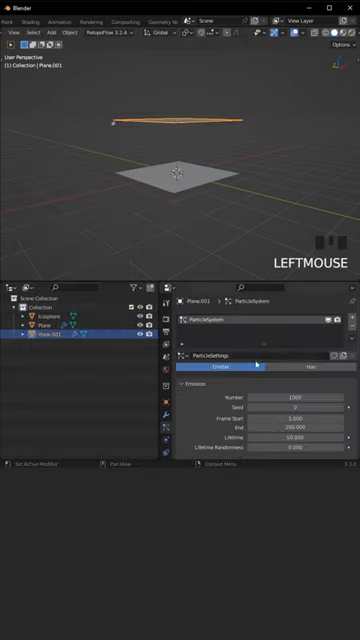
scroll(down, 3)
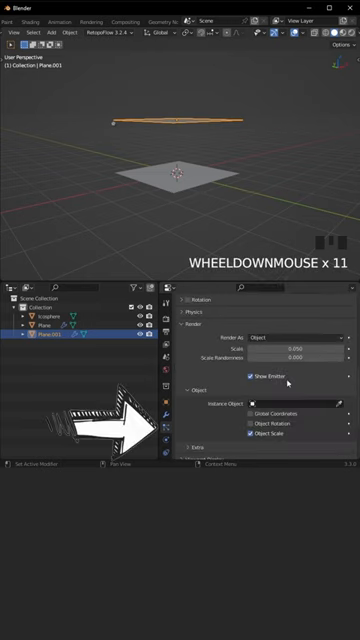